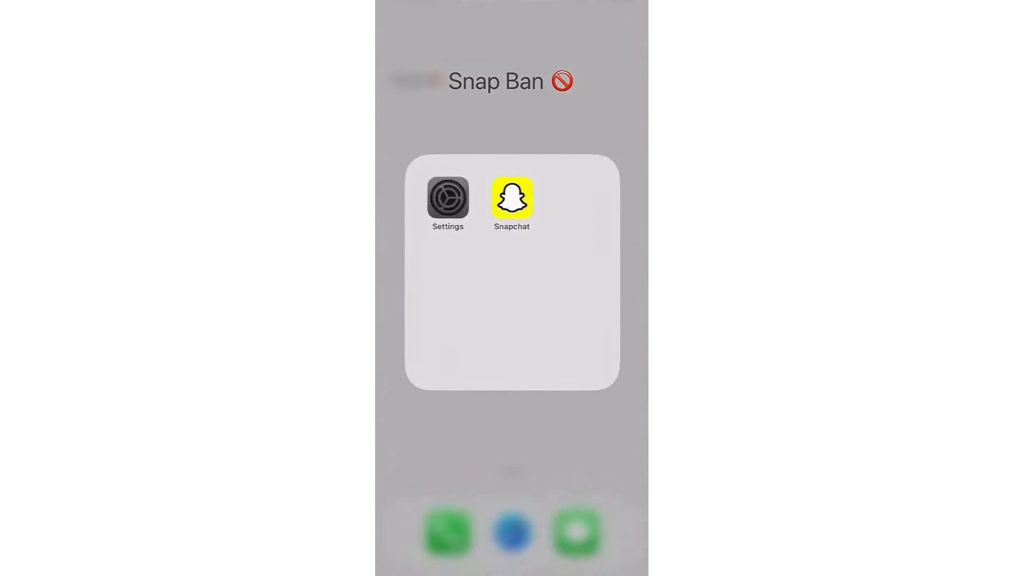
- Open Settings from the 'Snap Ban' folder on the Home Screen
click(447, 196)
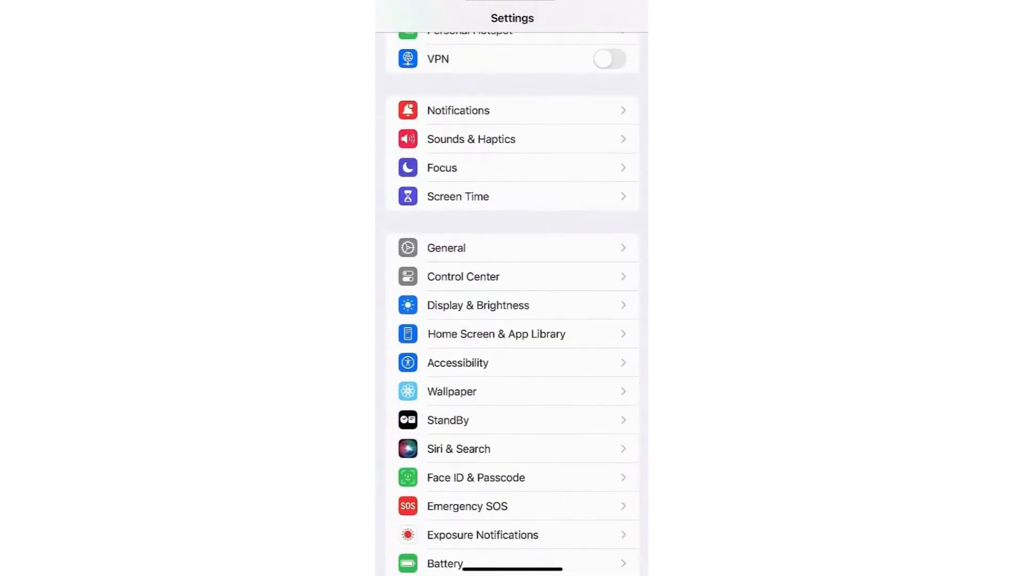
- Navigate through General to iPhone Storage and open Snapchat's storage details
click(446, 247)
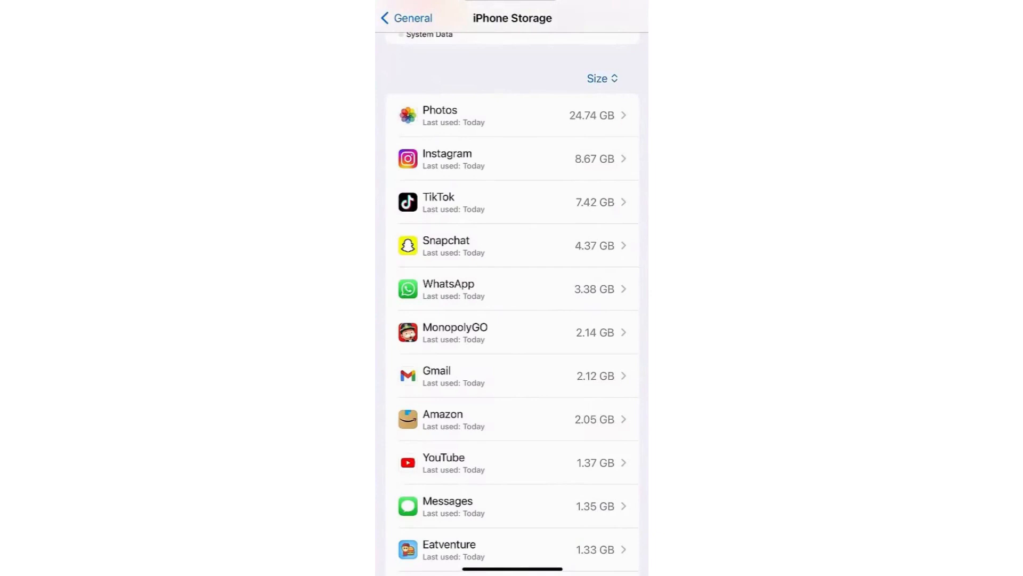
click(516, 246)
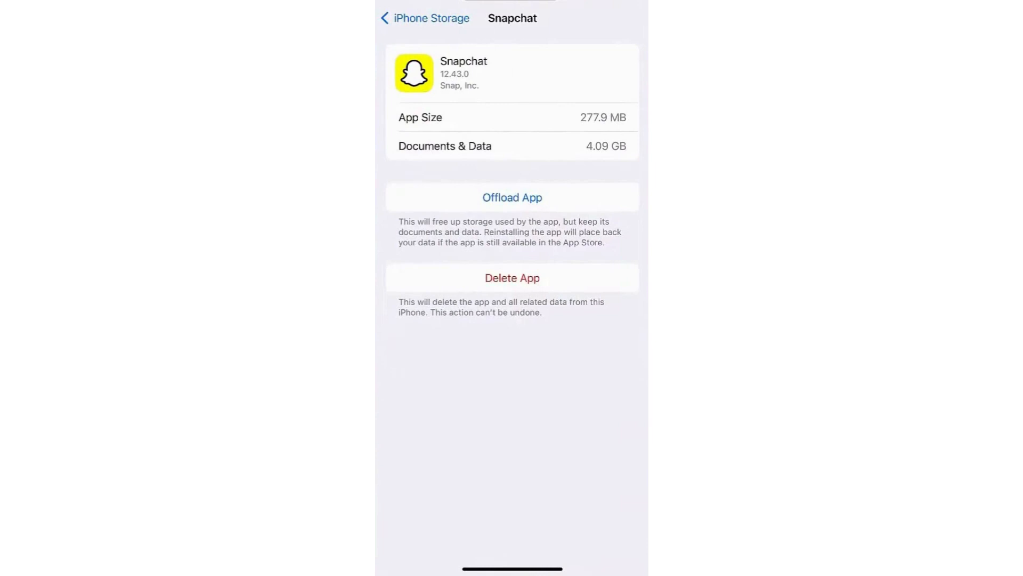
- Back out of Snapchat's storage page to General and reach Date & Time
click(423, 18)
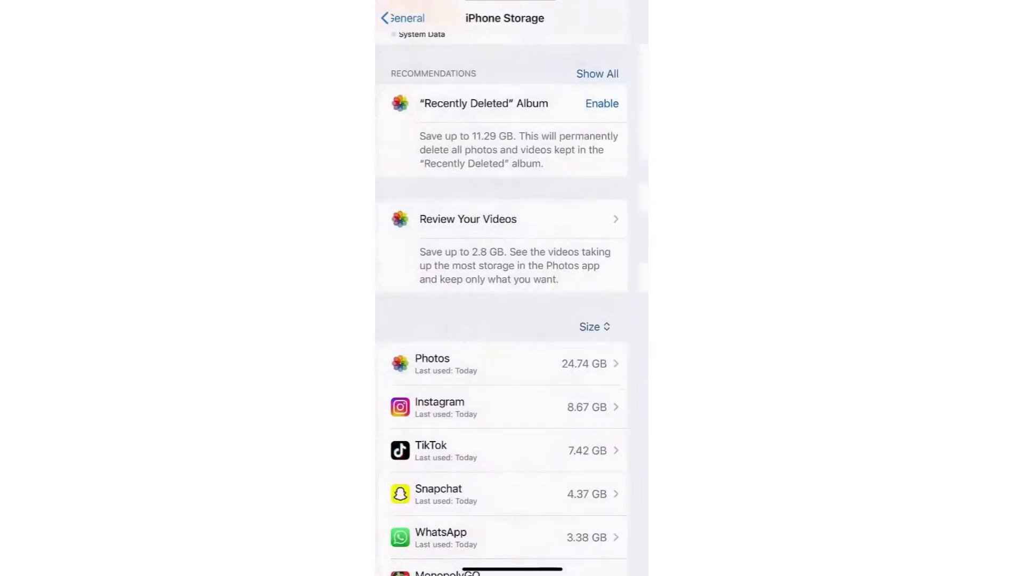
click(402, 18)
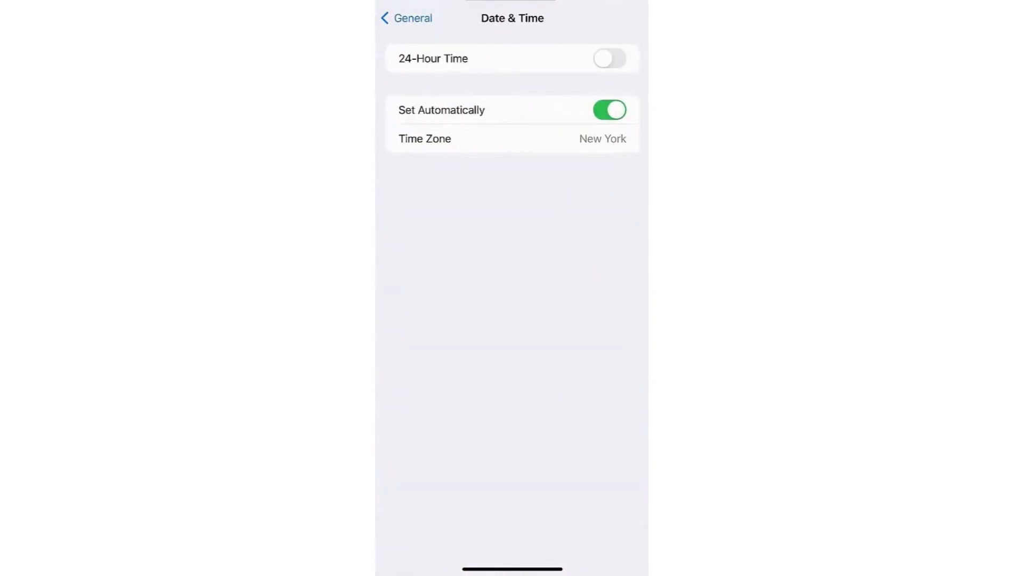
- Switch off Set Automatically, open the Jul 20, 2023 date picker, and return to General
click(608, 109)
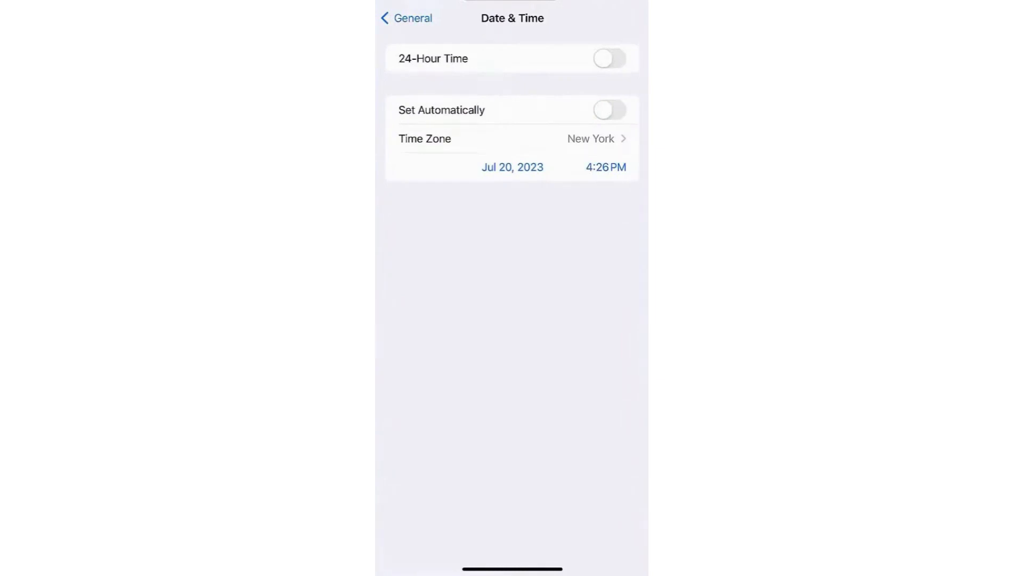
click(511, 168)
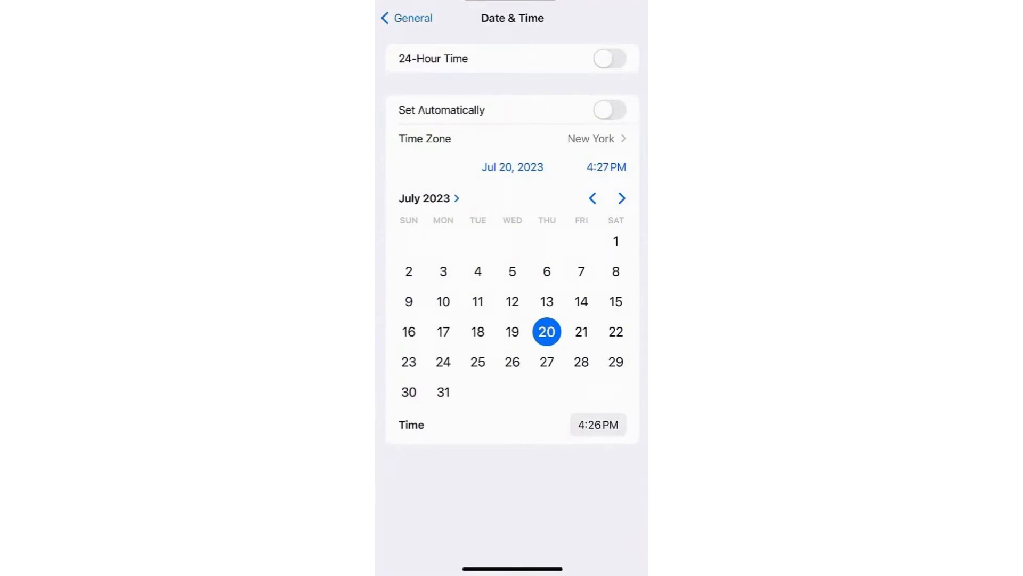
click(405, 18)
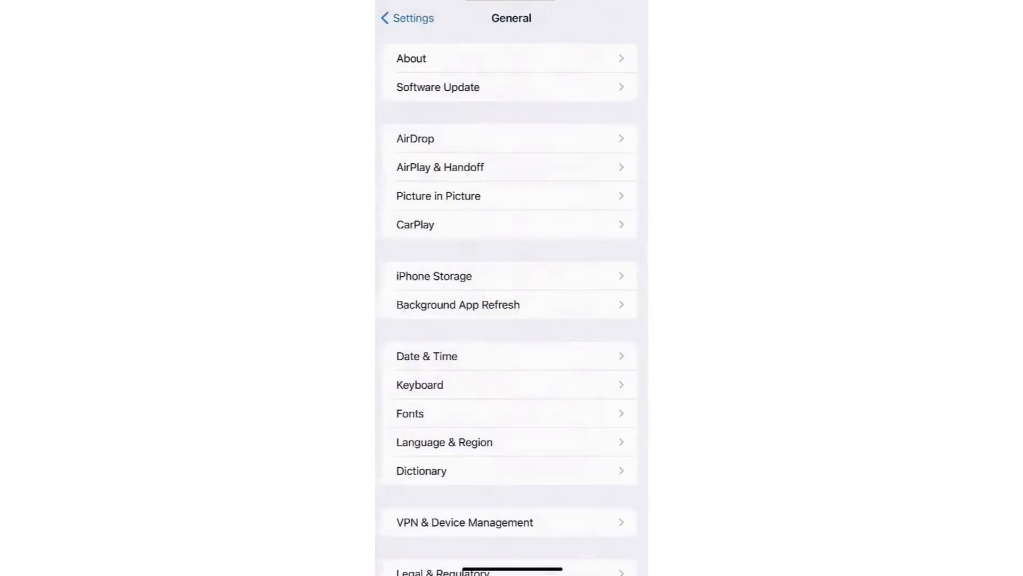